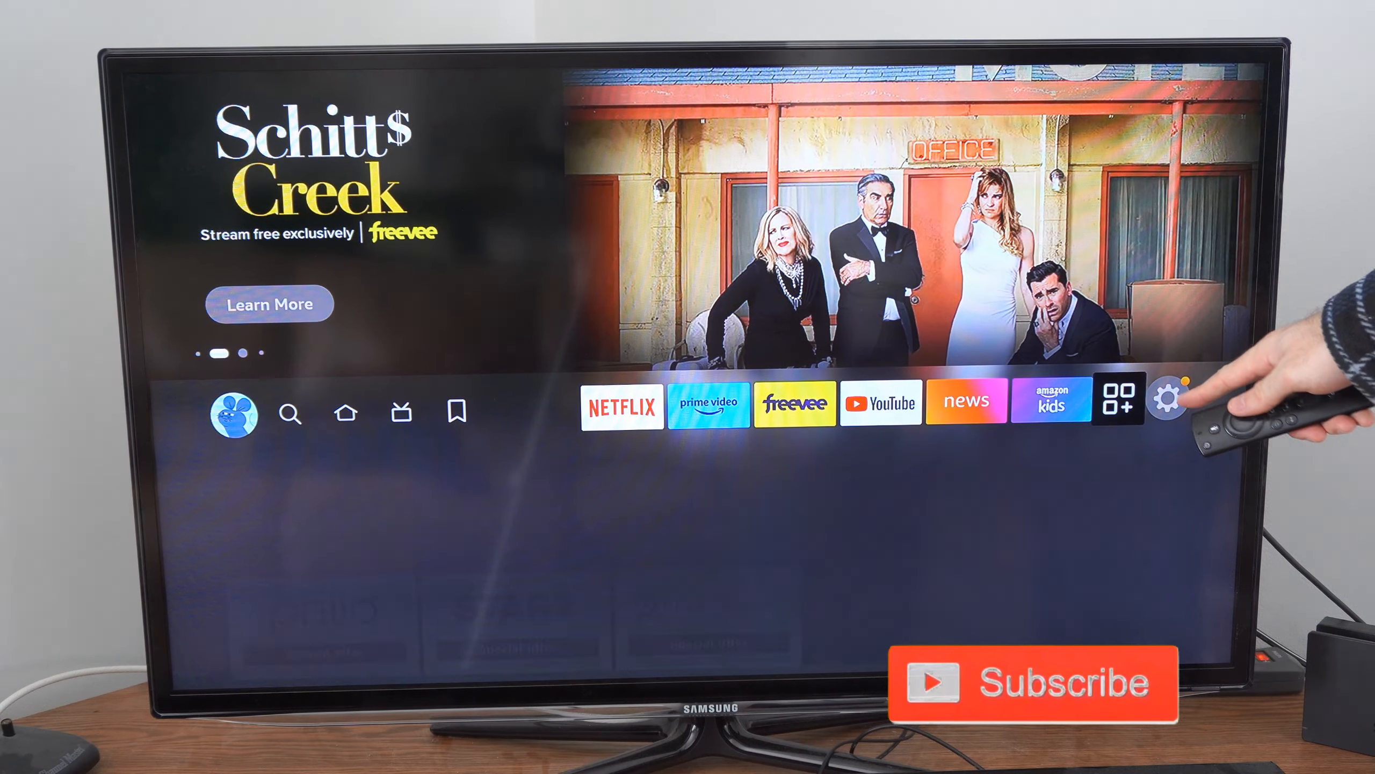
Step: Select the gear icon at the end of the home screen's top row to open Settings
click(1166, 403)
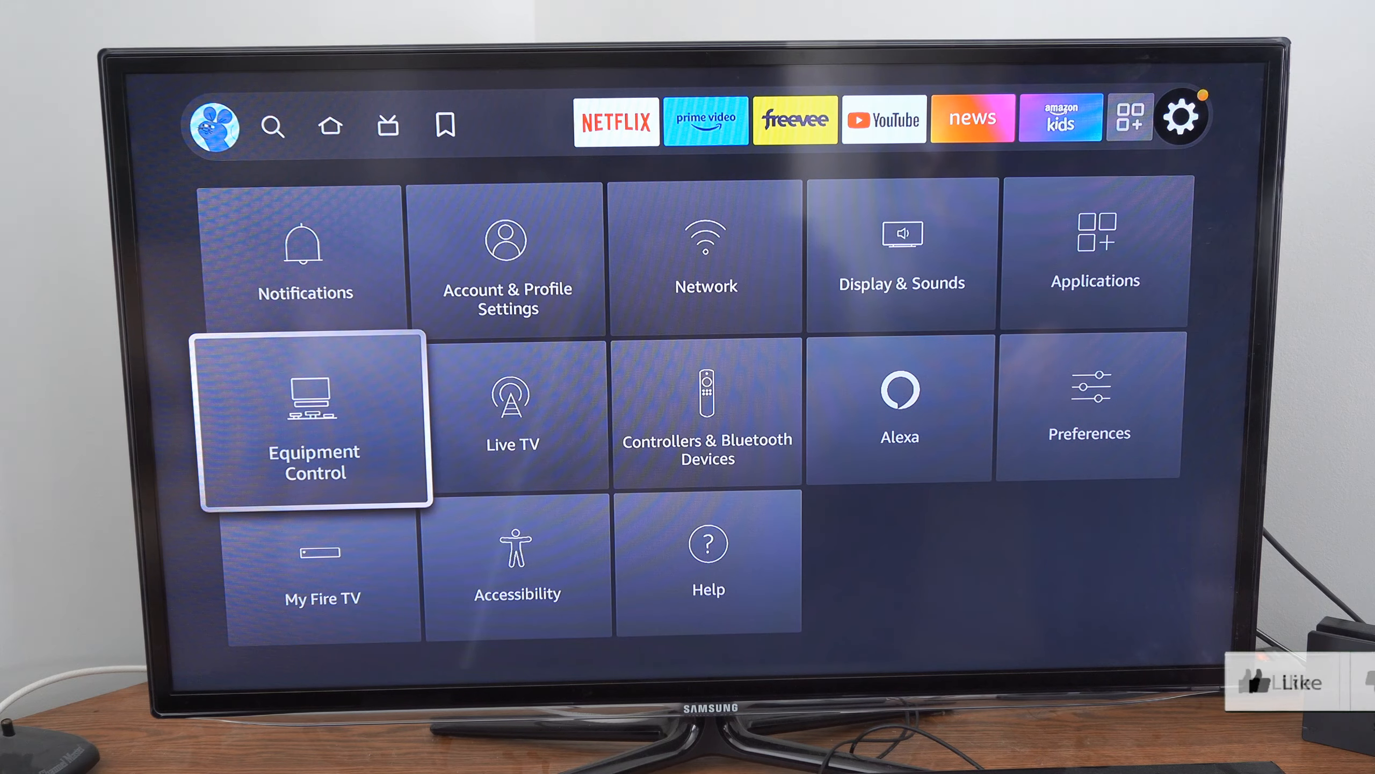